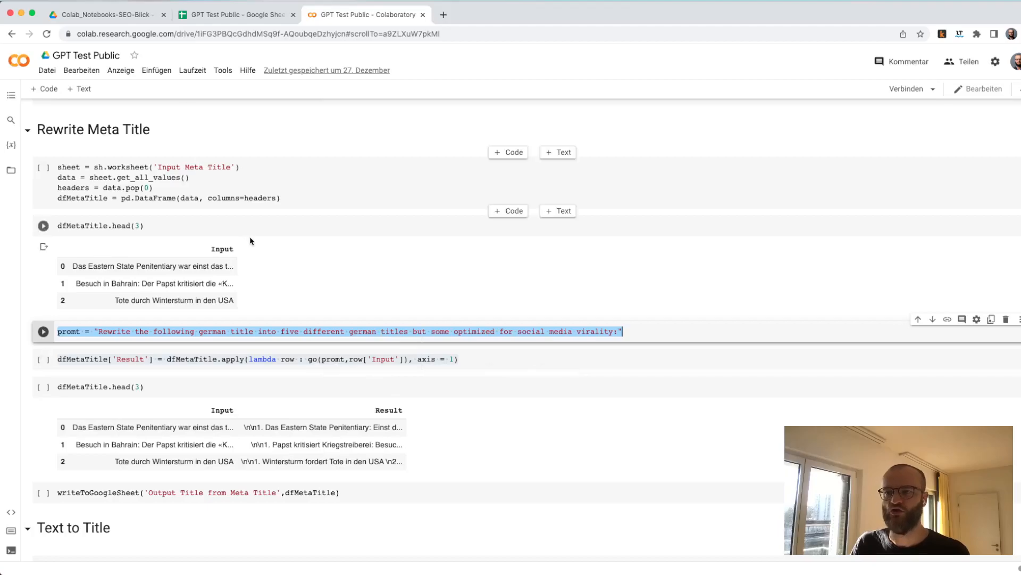
Scroll through the notebook's prompt cells.
scroll("up", 3)
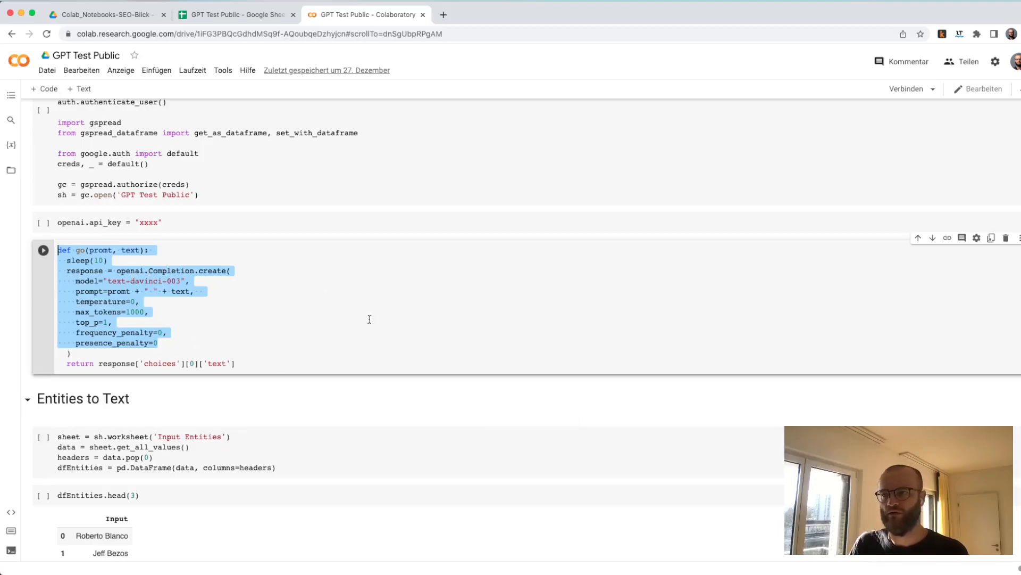
scroll("down", 3)
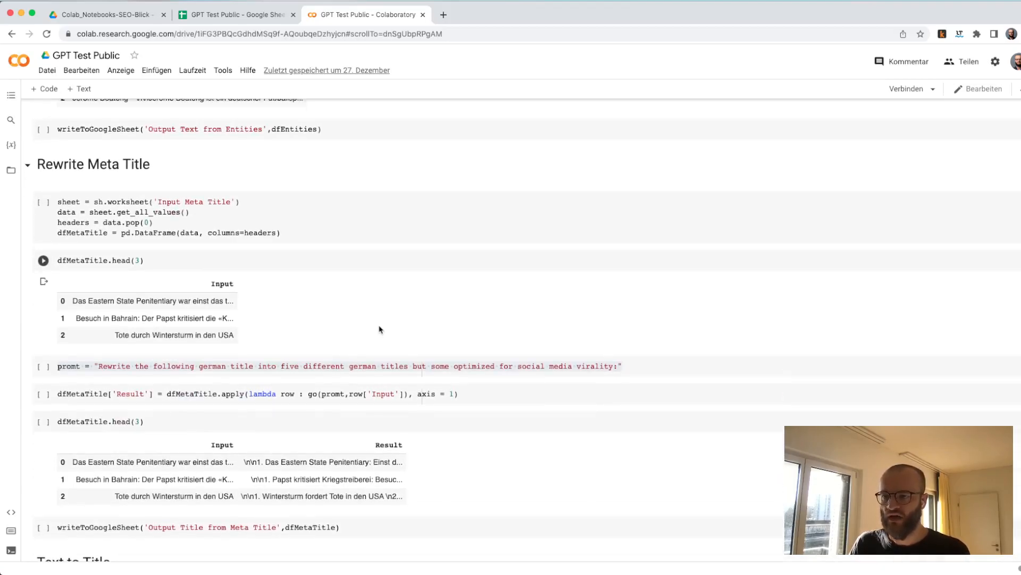
scroll("down", 3)
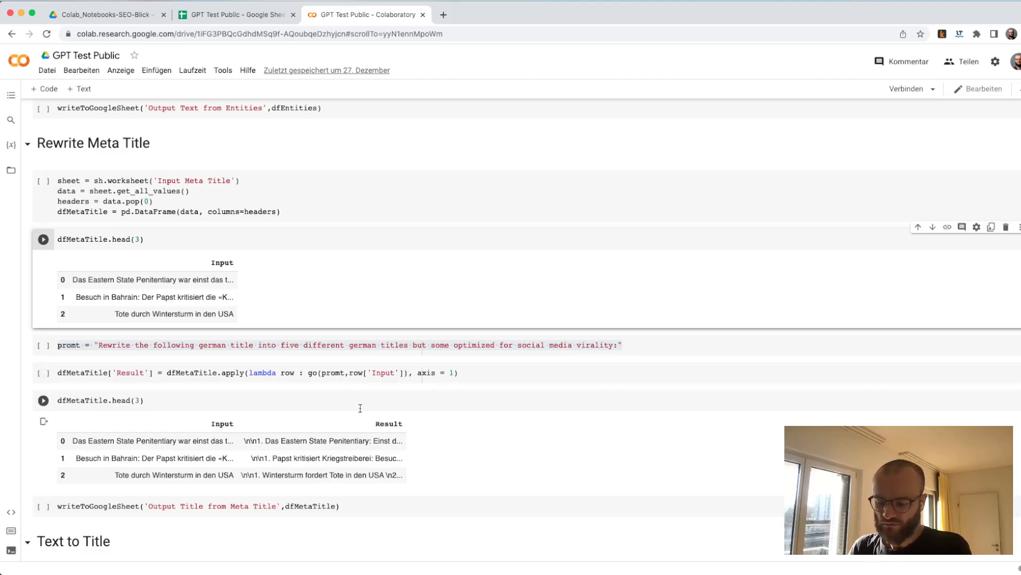
mouse_move(363, 421)
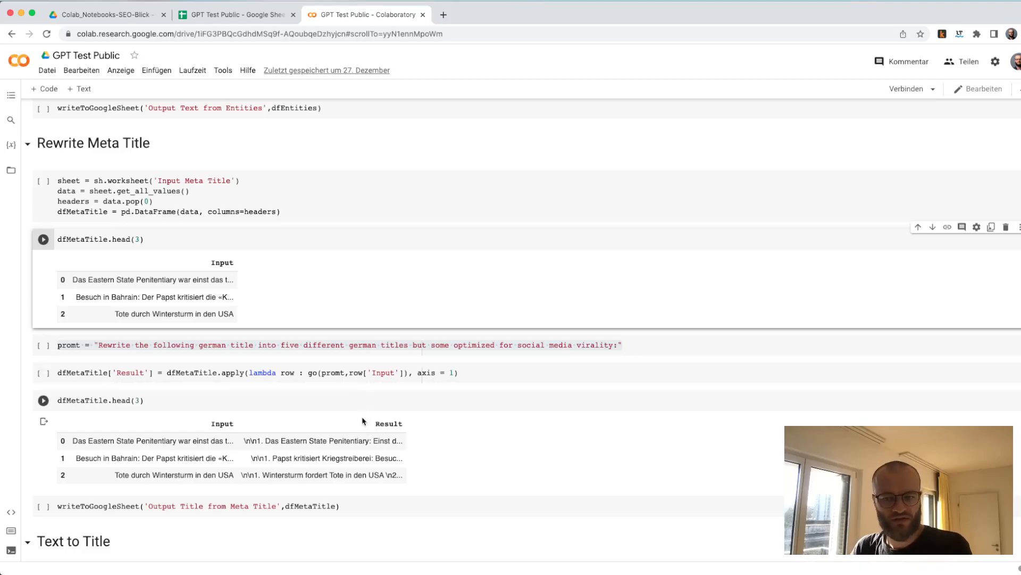
mouse_move(408, 411)
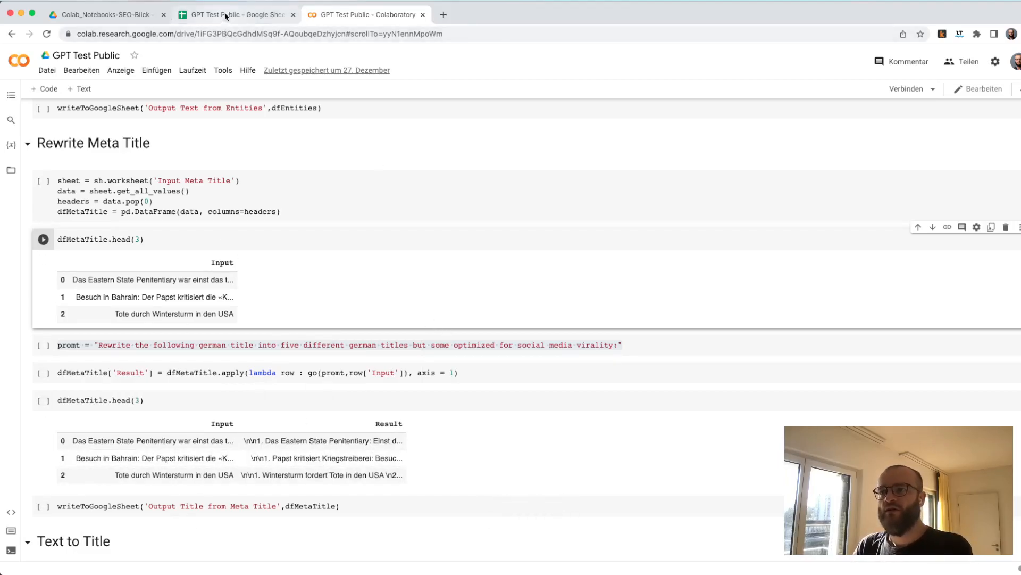
Review the five titles per input in the Output Title from Meta Title sheet, including the stray 'davon'.
left_click(238, 14)
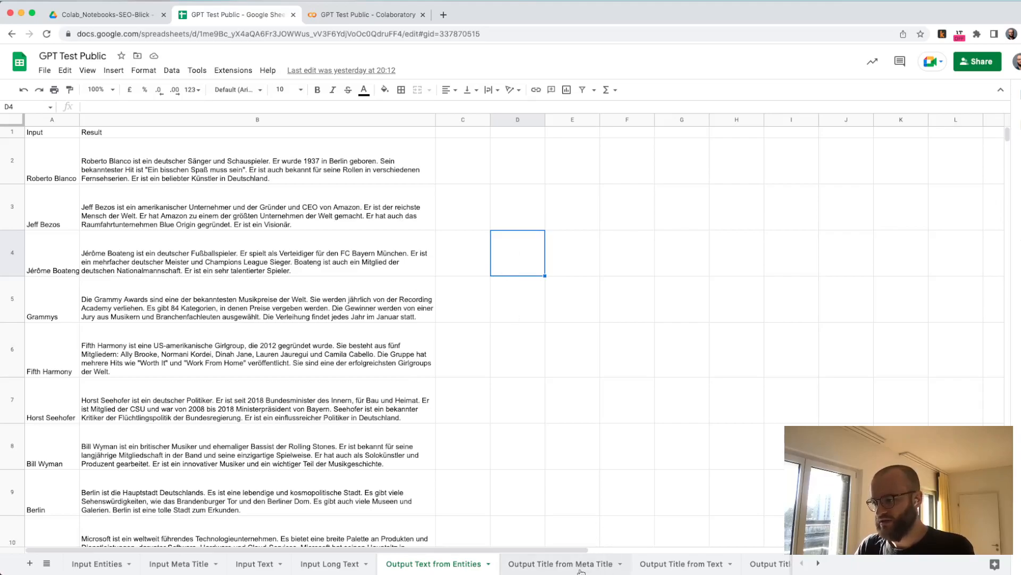
left_click(560, 564)
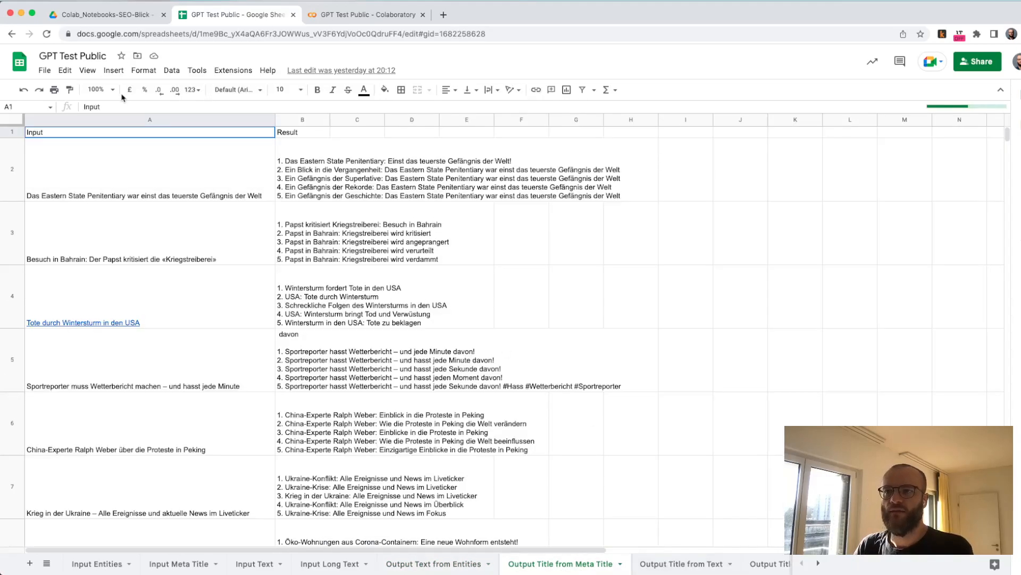
left_click(149, 169)
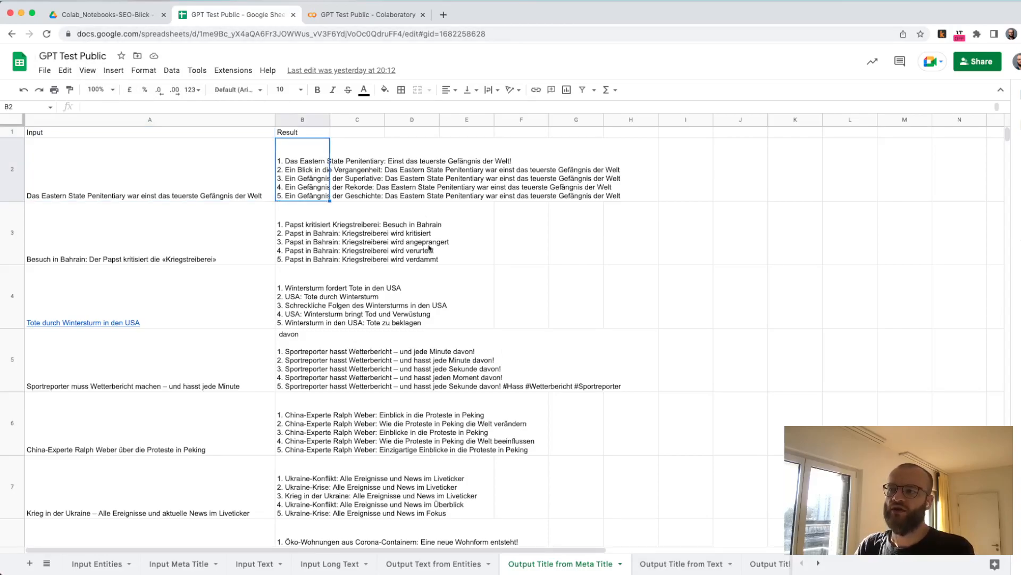
mouse_move(312, 191)
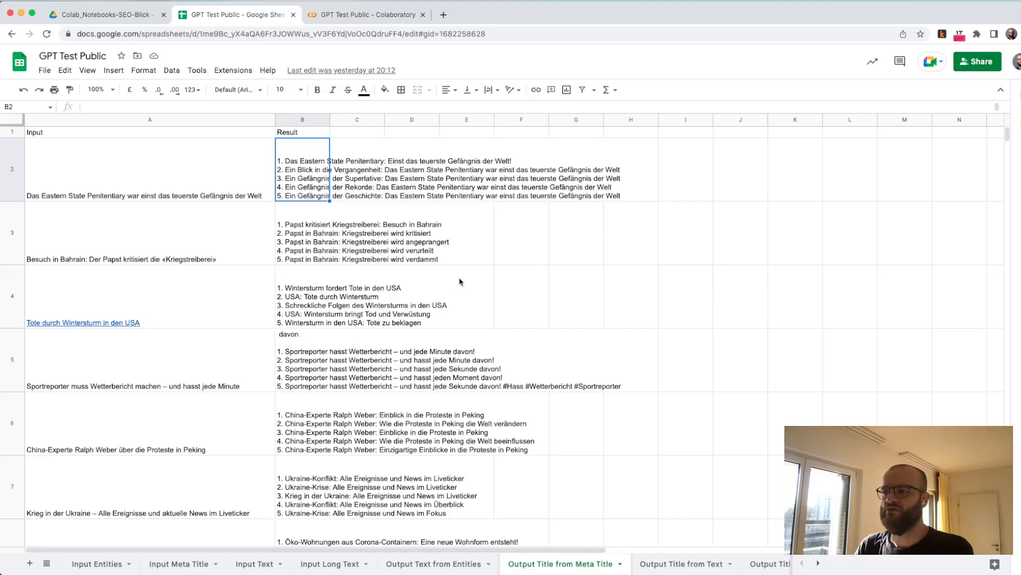
mouse_move(313, 209)
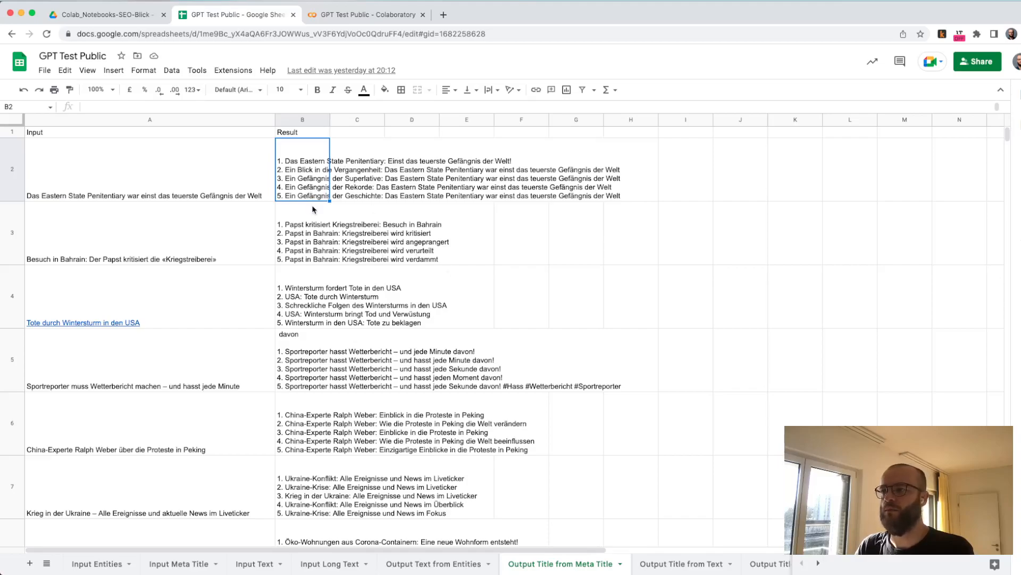
mouse_move(321, 200)
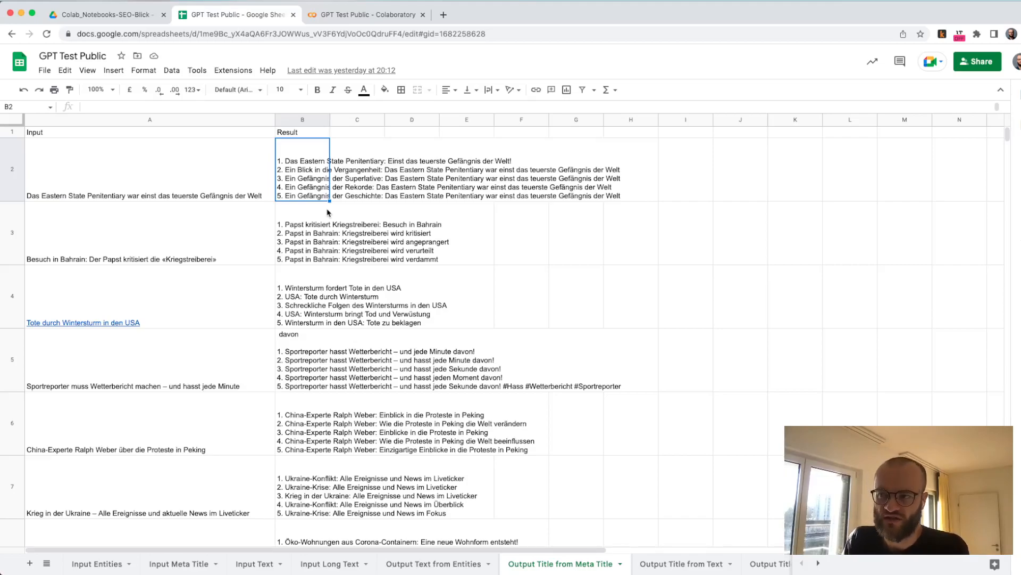
mouse_move(241, 332)
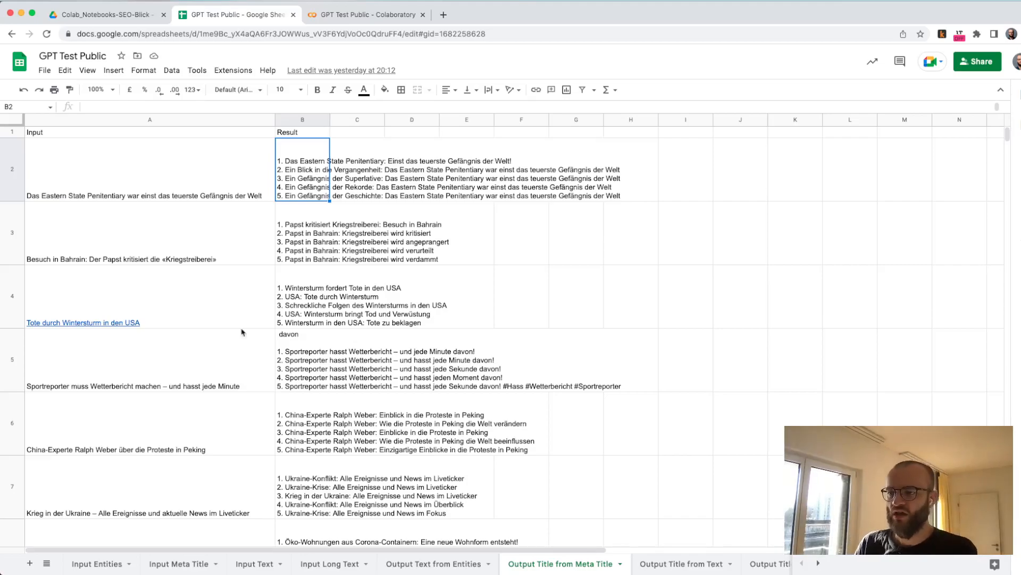
left_click(303, 358)
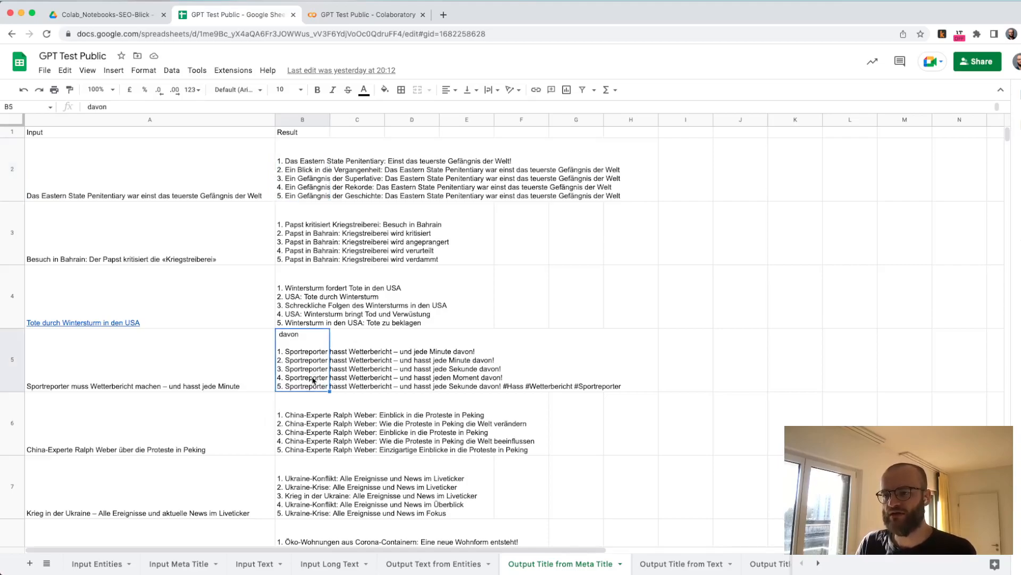
mouse_move(511, 394)
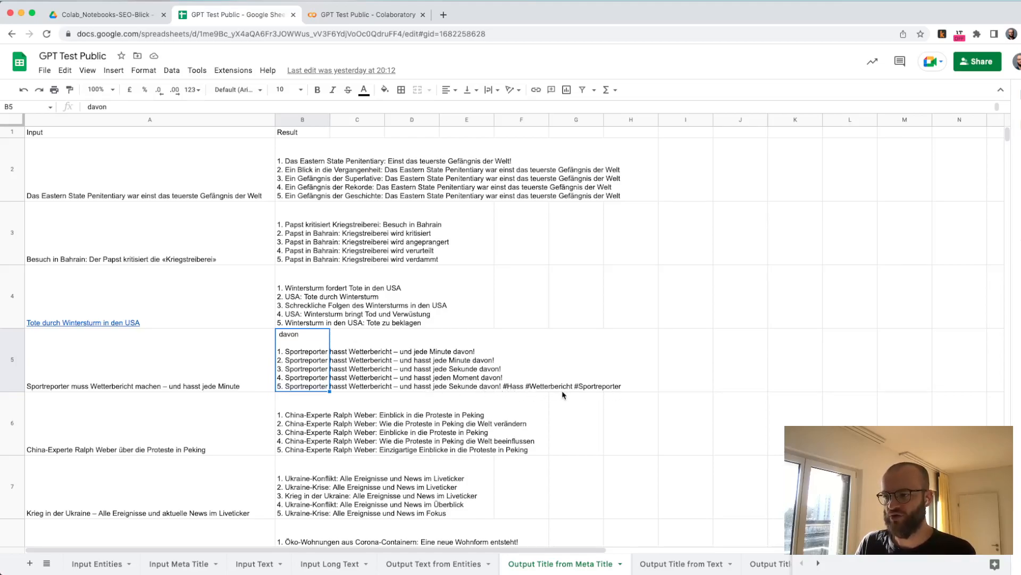
scroll("down", 3)
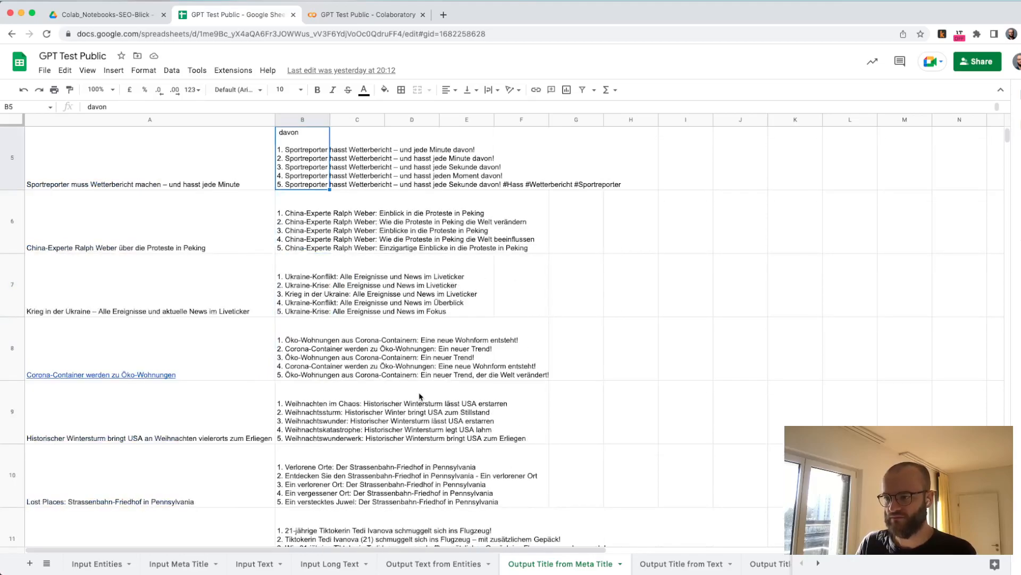
mouse_move(302, 415)
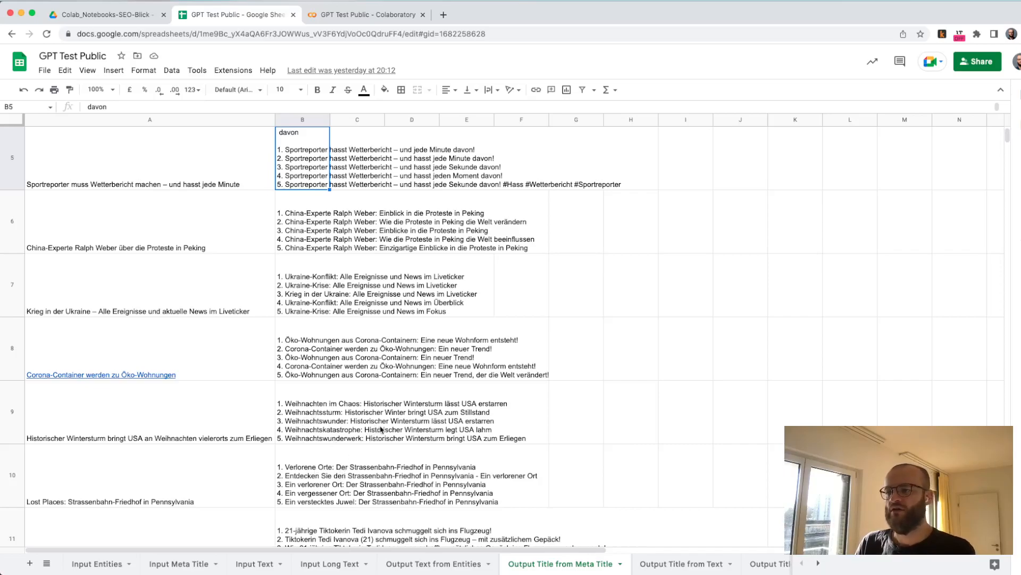
scroll("down", 3)
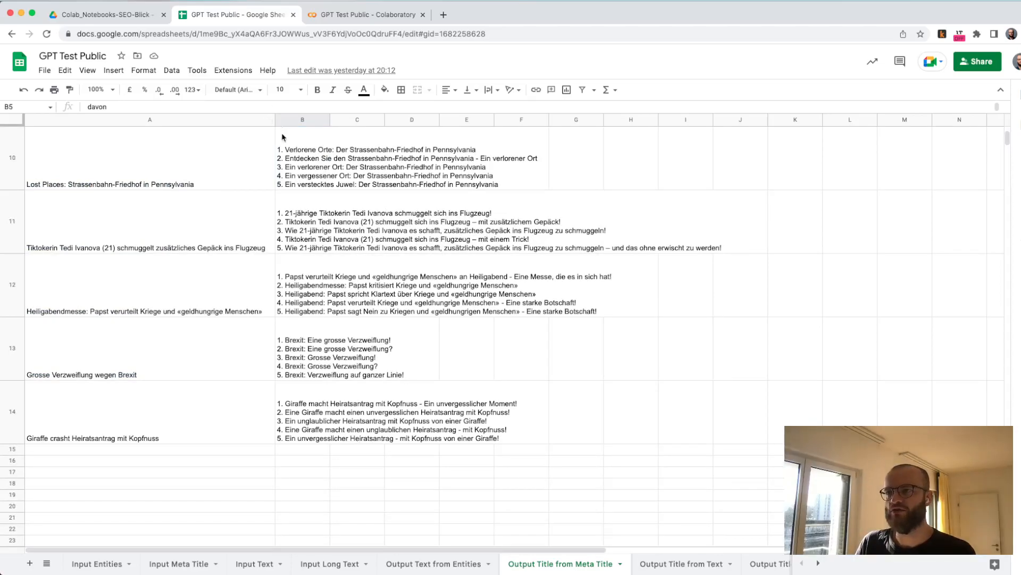
Scroll the notebook down to the Text to Title cells, then reopen the GPT Test Public spreadsheet.
left_click(365, 14)
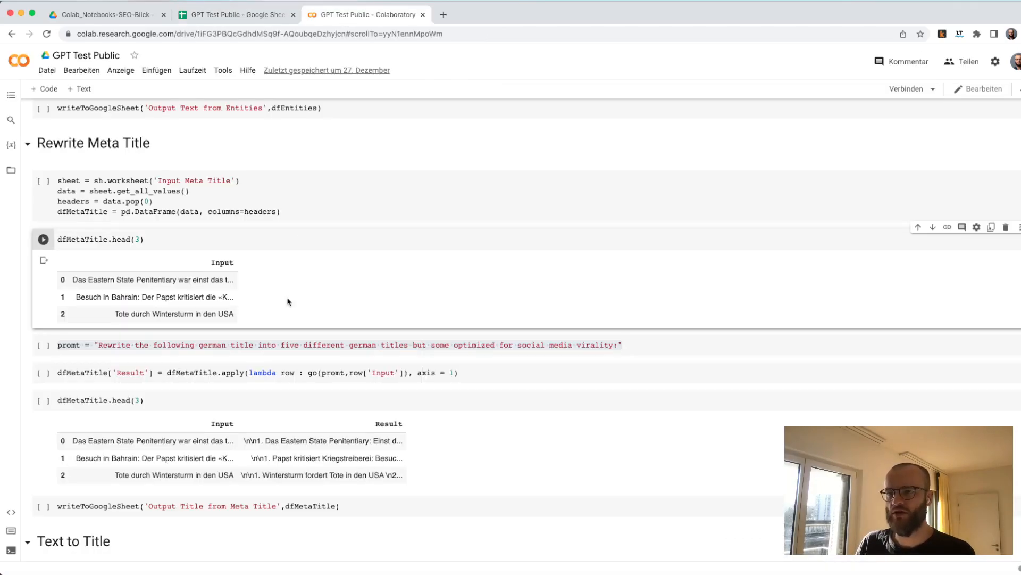
scroll("down", 3)
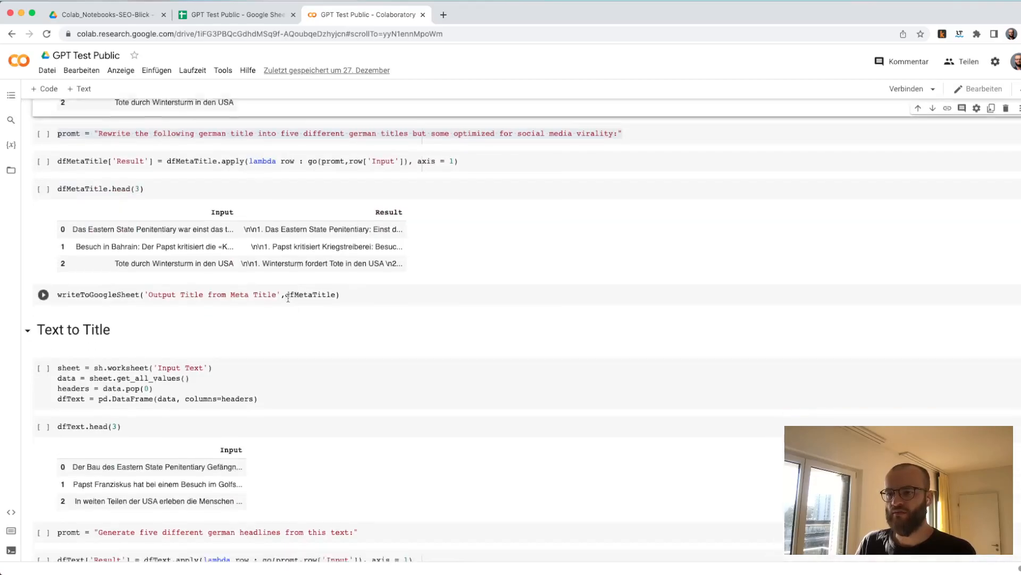
scroll("down", 3)
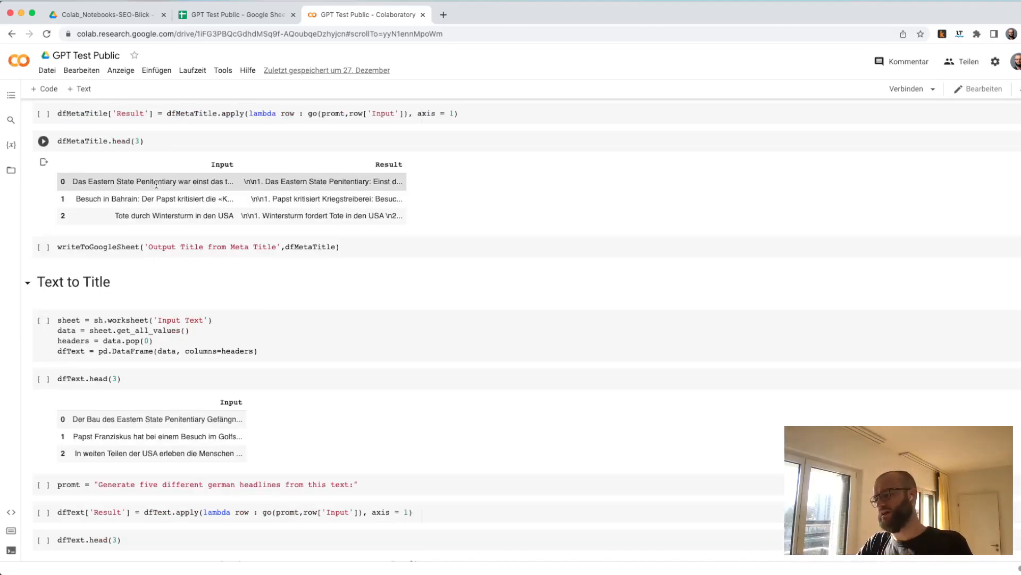
scroll("down", 3)
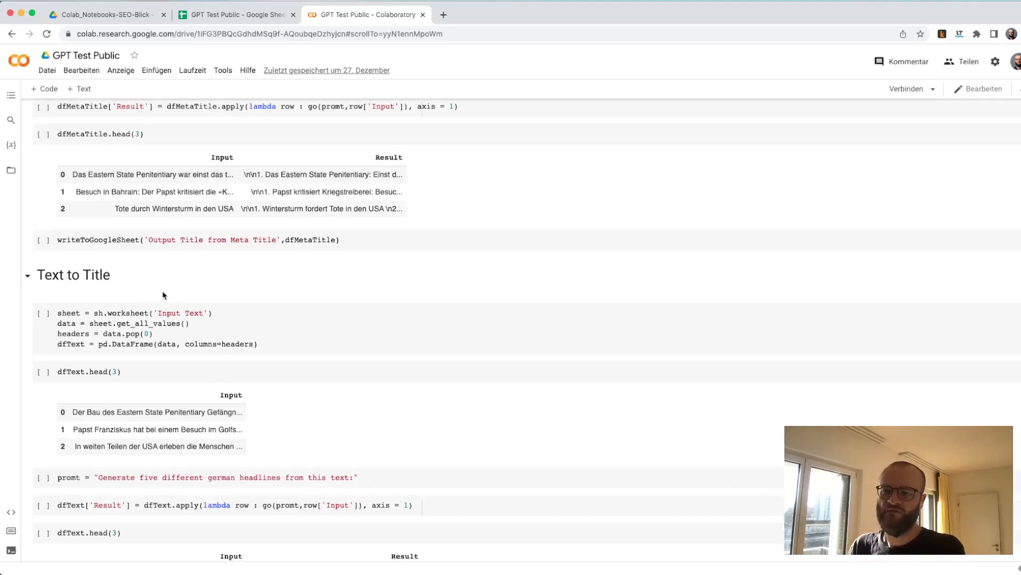
scroll("down", 3)
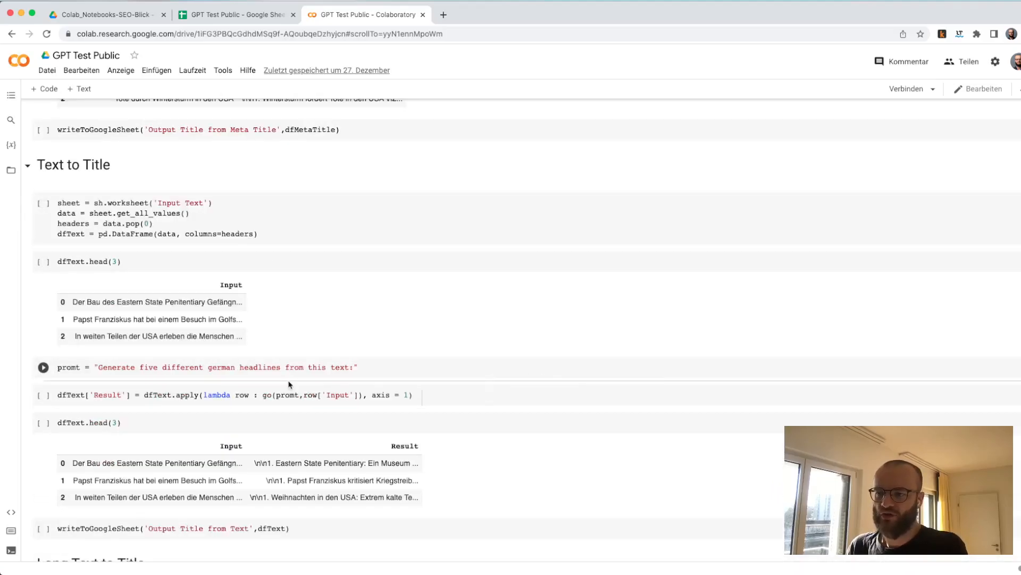
left_click(236, 14)
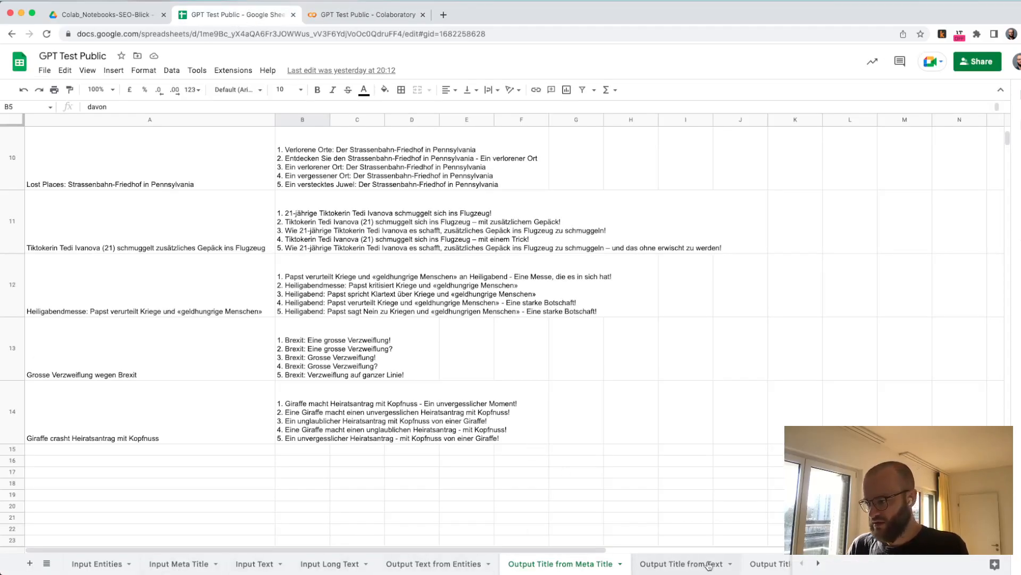
Check the five German headlines per article in the Output Title from Text sheet.
left_click(679, 564)
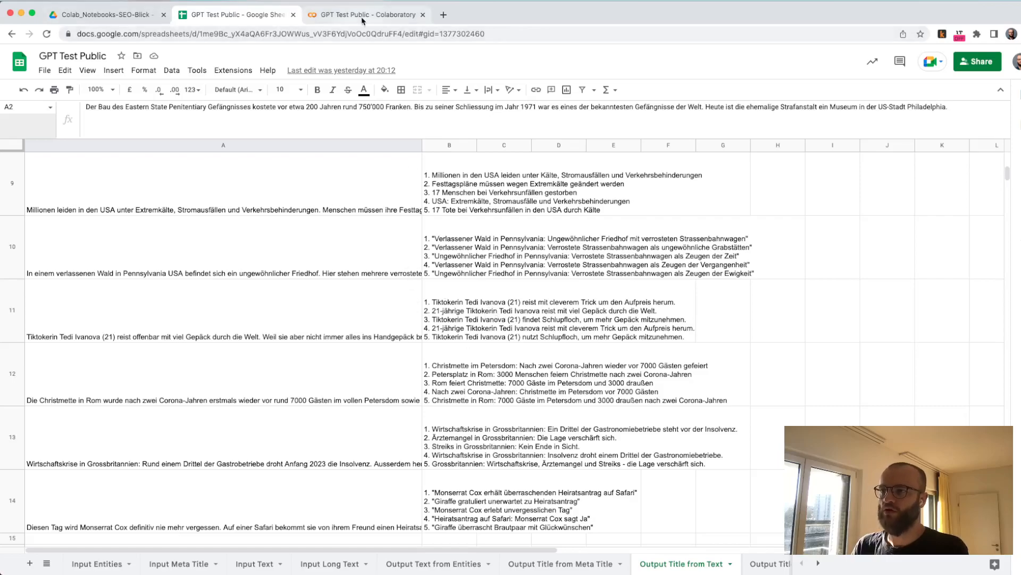
left_click(366, 14)
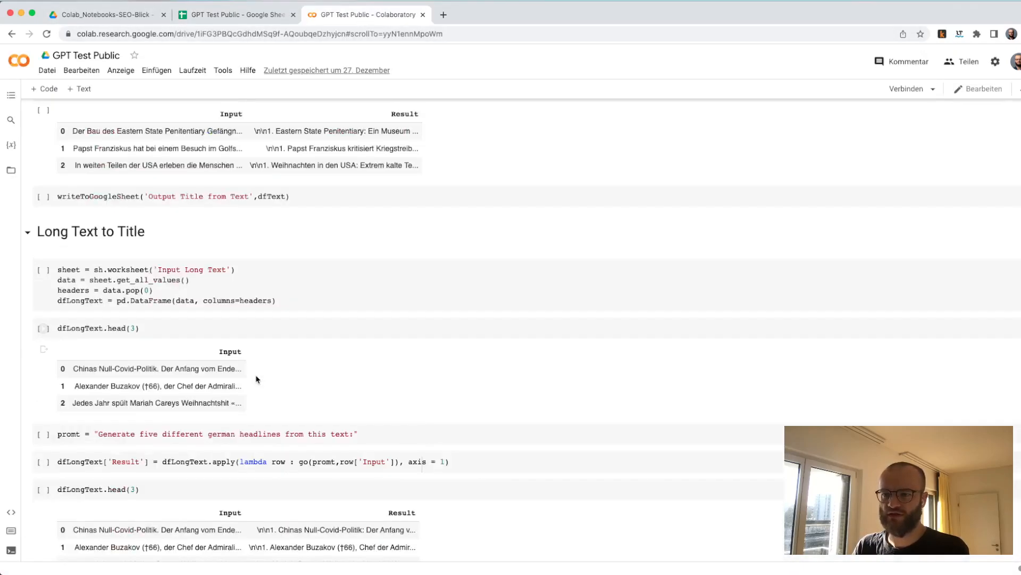
mouse_move(136, 243)
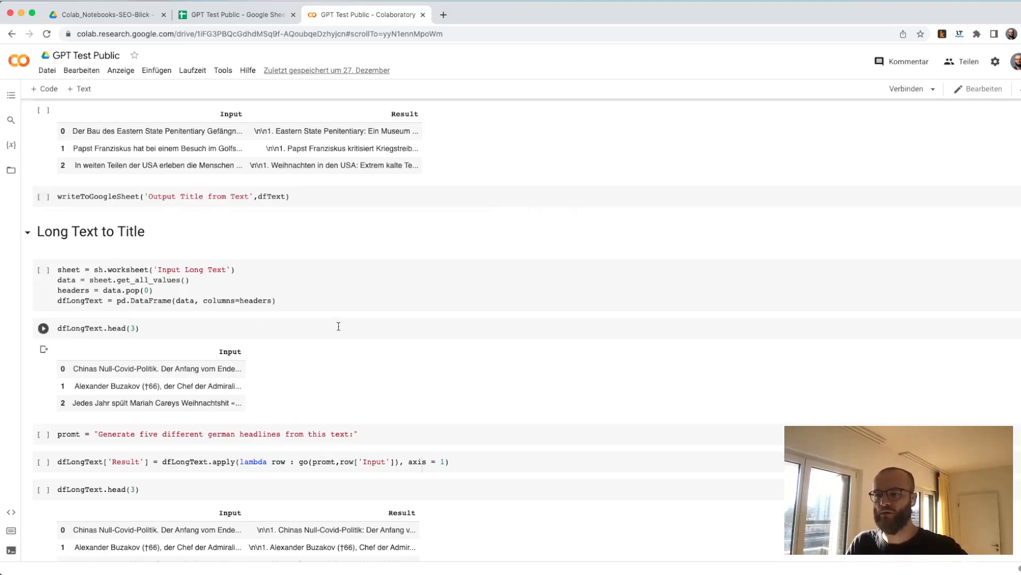
Scroll to the Long Text to Title cells ending in the Output Title from Long Text write.
scroll("down", 3)
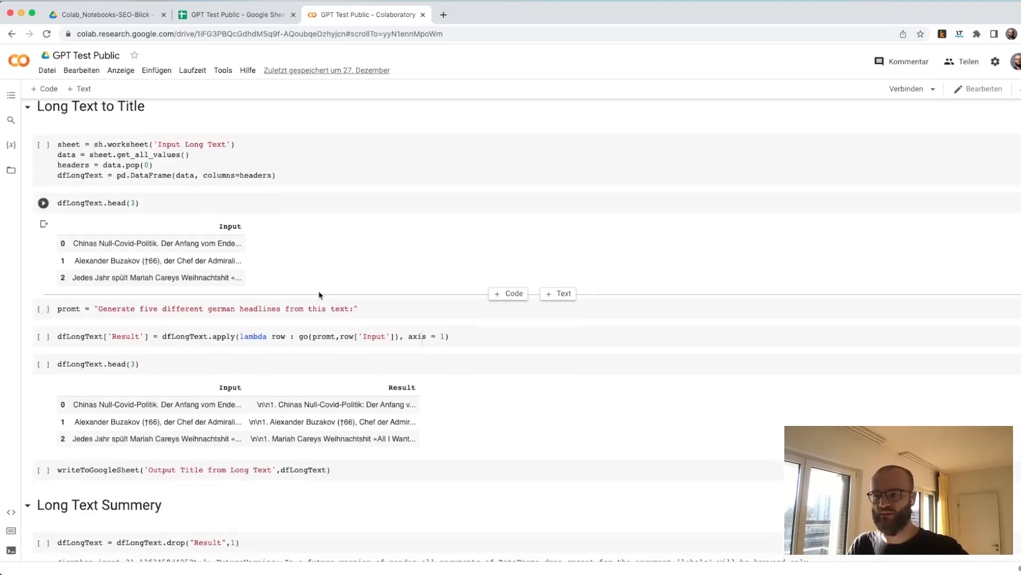
mouse_move(355, 250)
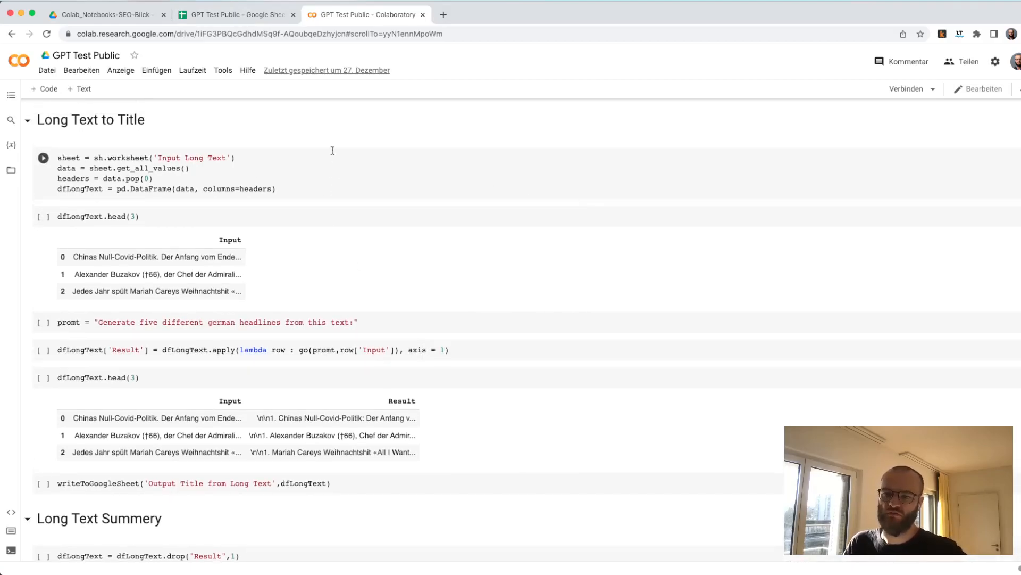
left_click(237, 14)
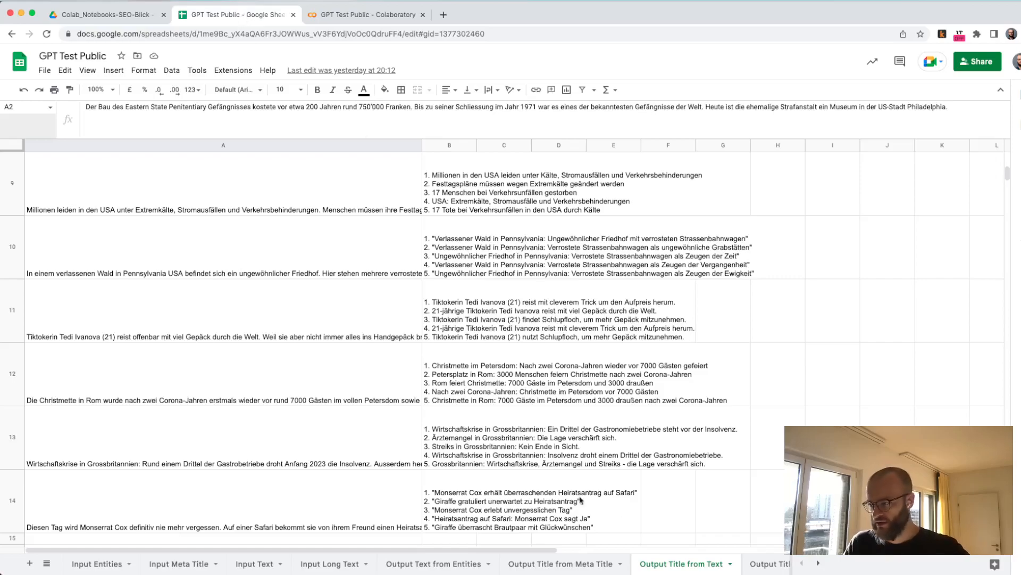
Read the China article's five headlines in B2 of the Output Title from Long Text sheet.
left_click(722, 563)
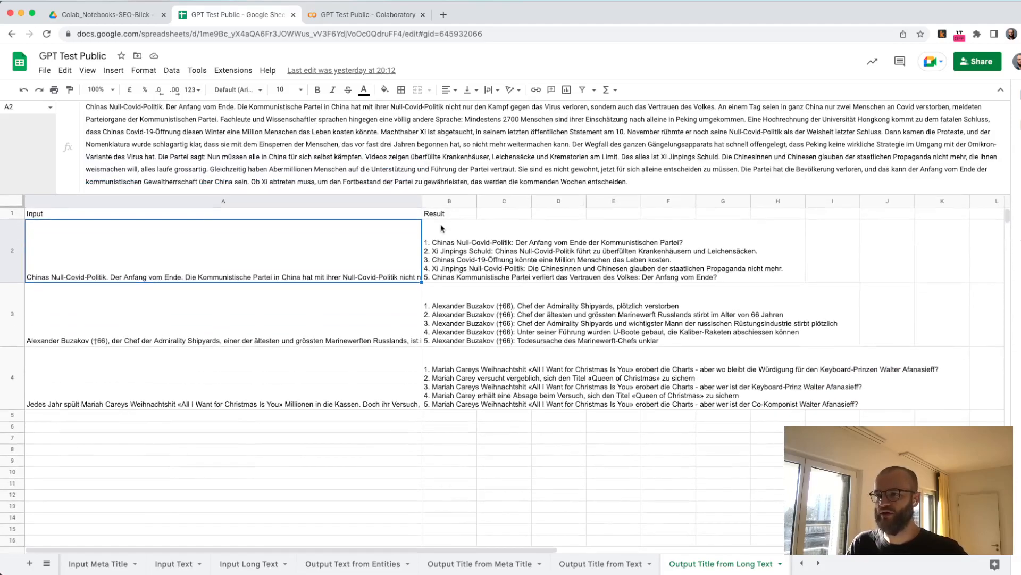
left_click(448, 250)
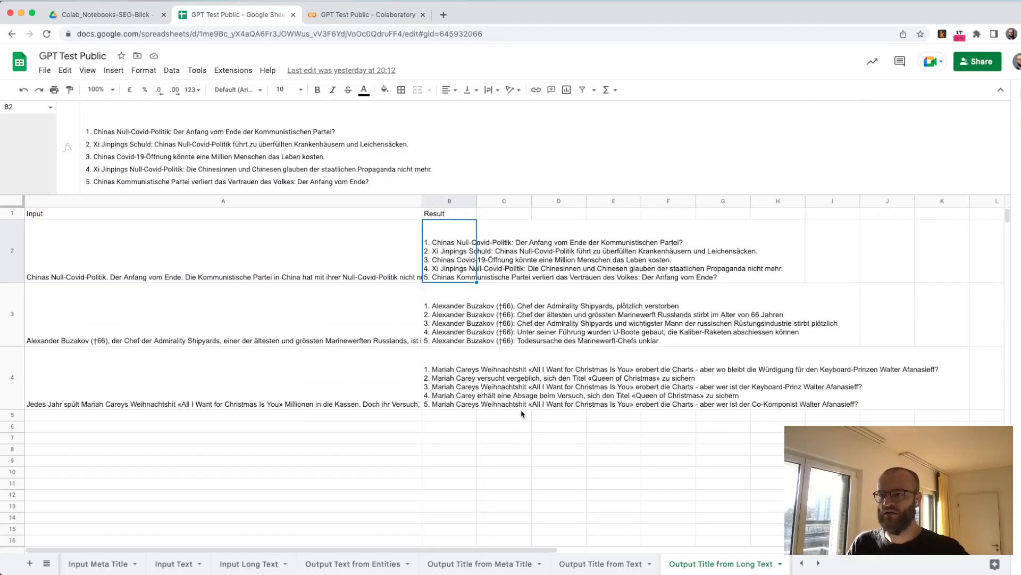
mouse_move(534, 428)
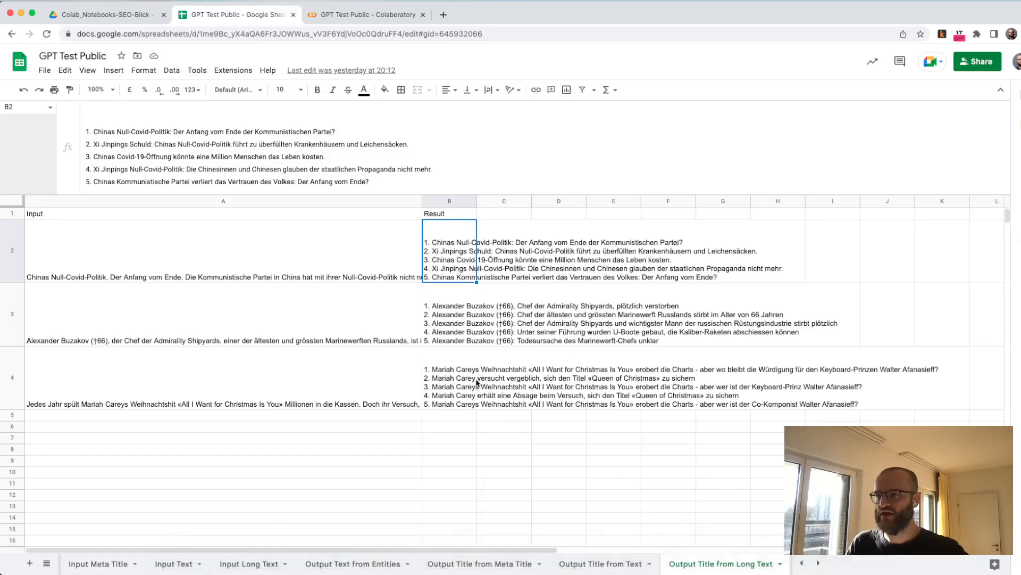
mouse_move(510, 351)
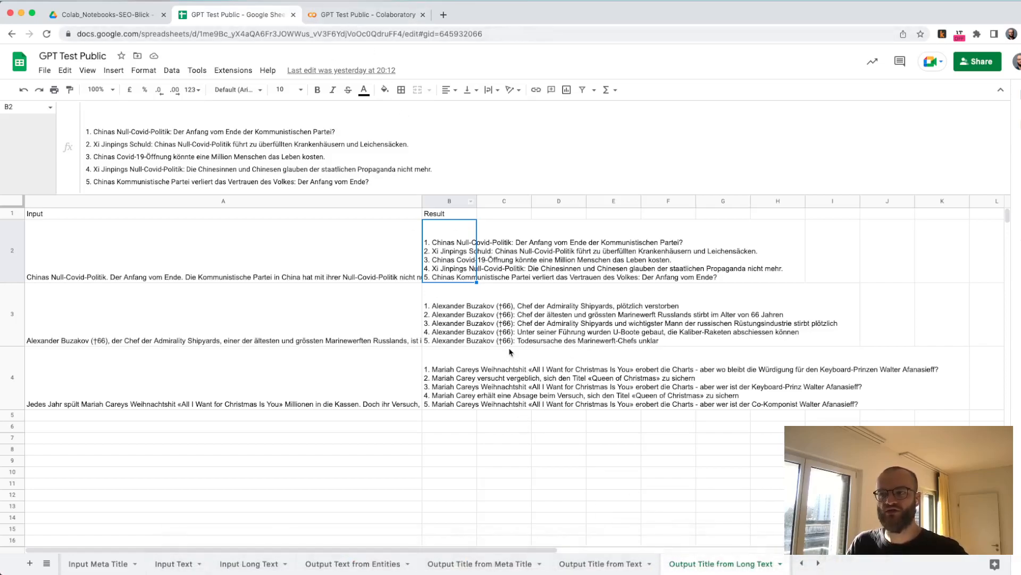
mouse_move(599, 275)
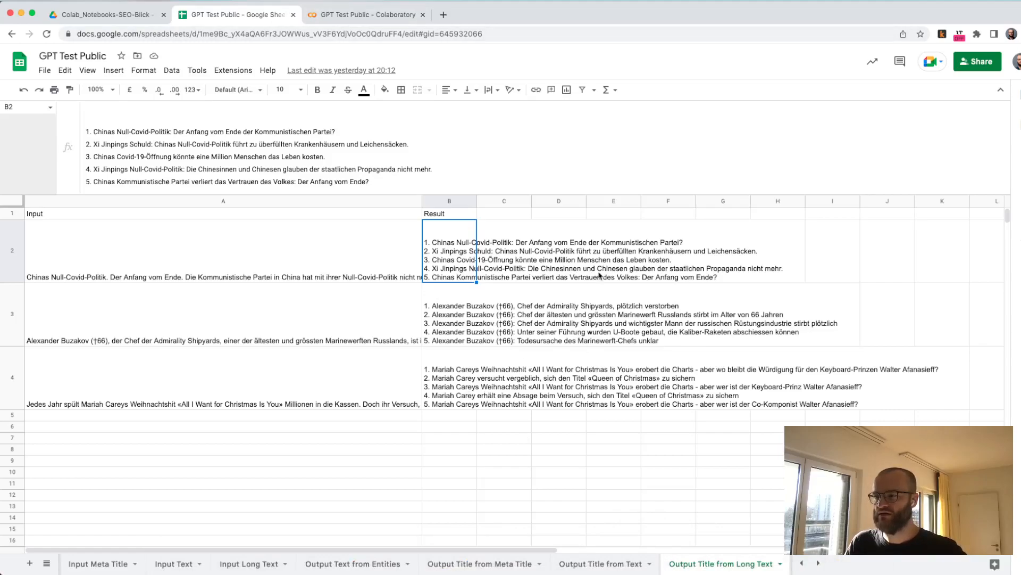
mouse_move(546, 353)
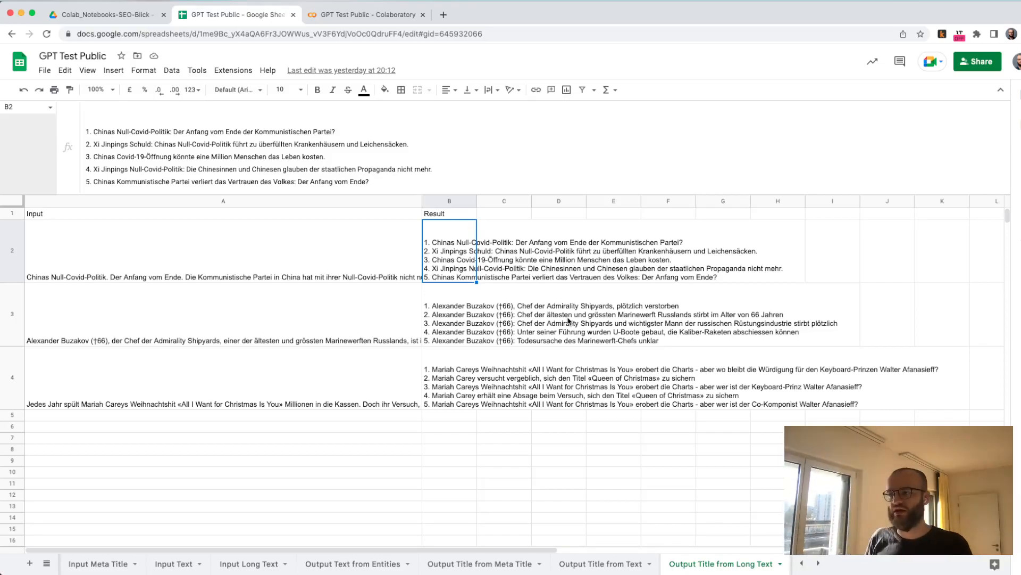
mouse_move(609, 363)
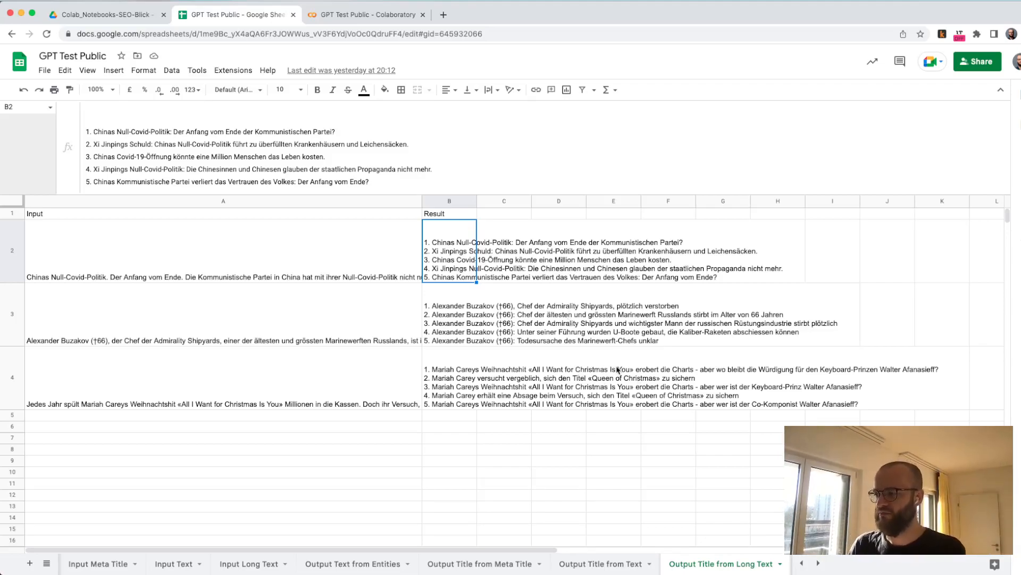
left_click(365, 14)
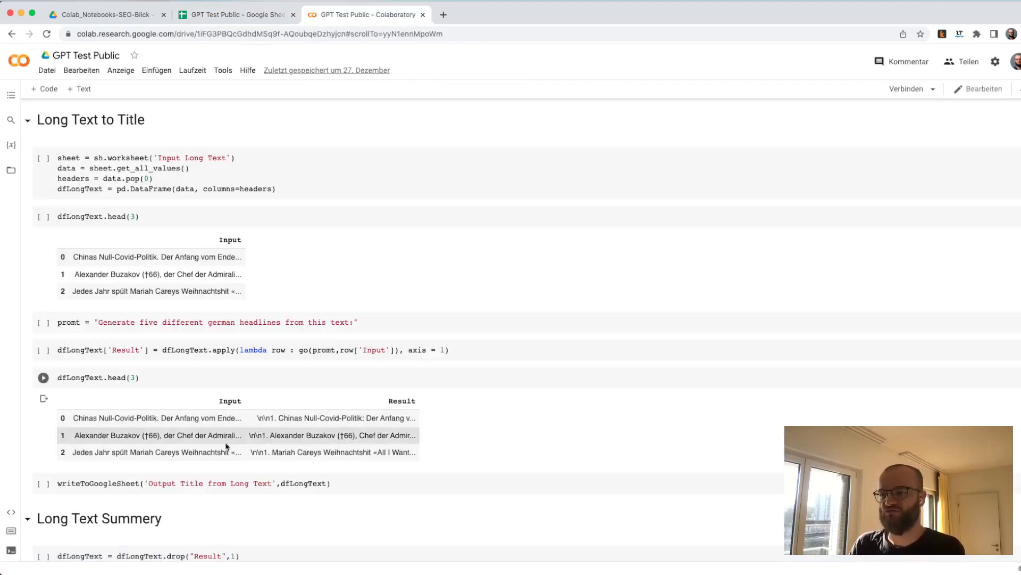
scroll("down", 3)
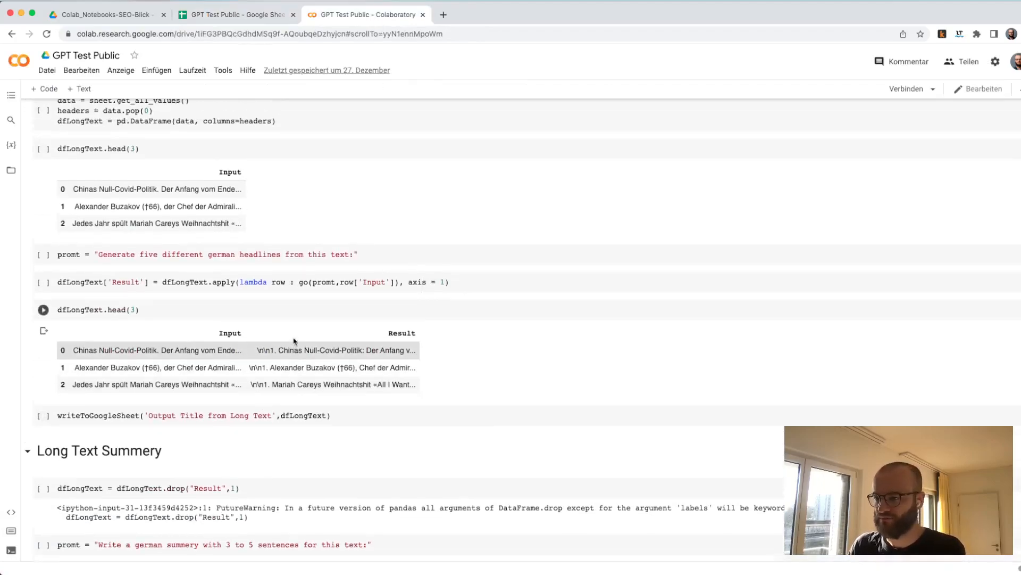
scroll("down", 3)
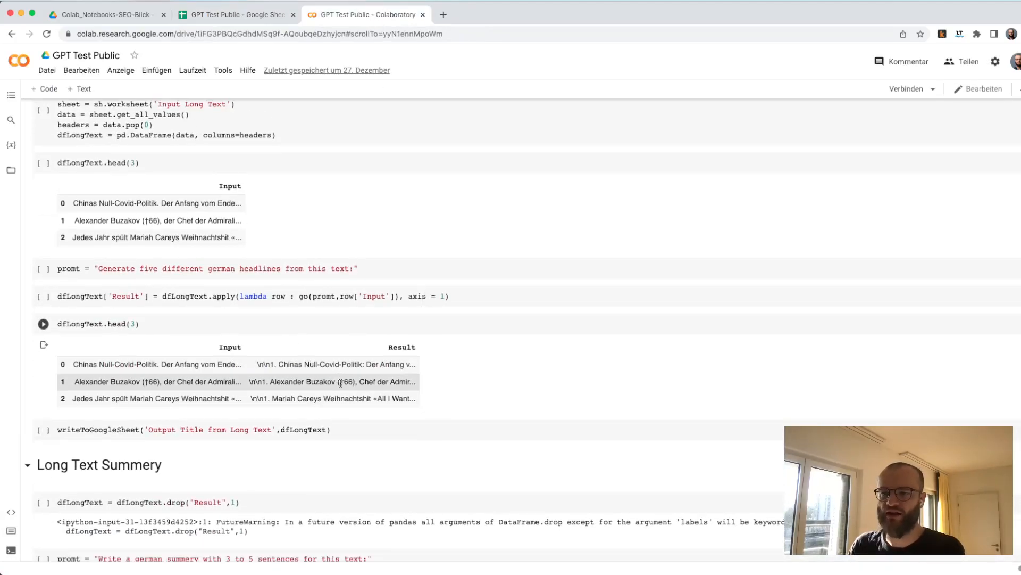